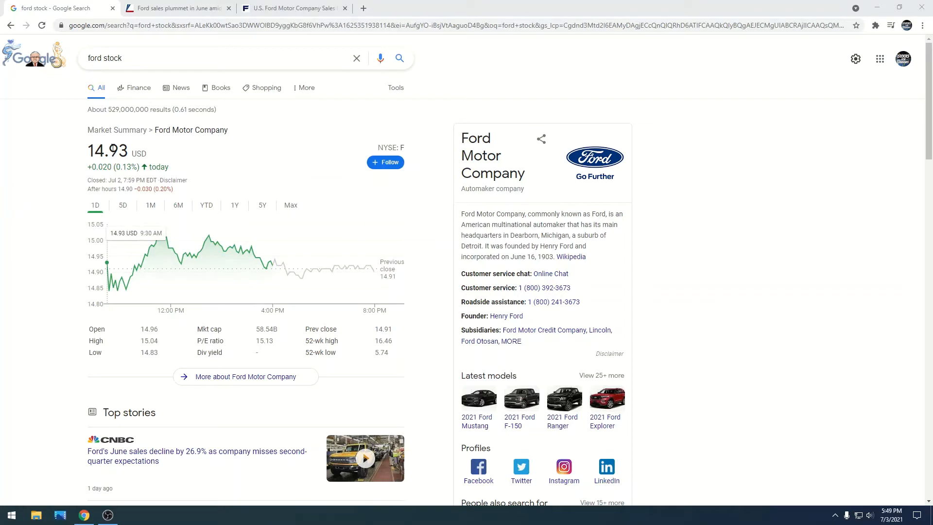
mouse_move(108, 169)
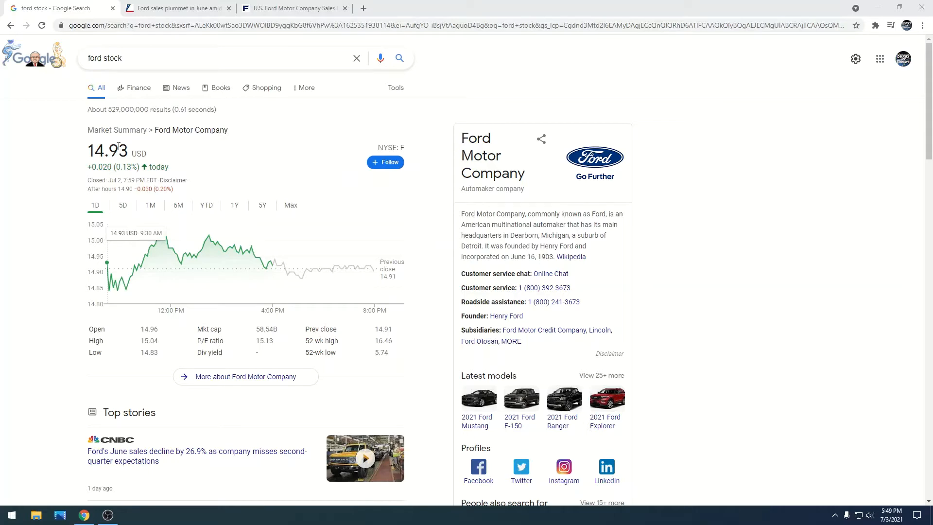
Read the Fox Business article body on June sales, F-Series drops and plant closures.
left_click(173, 8)
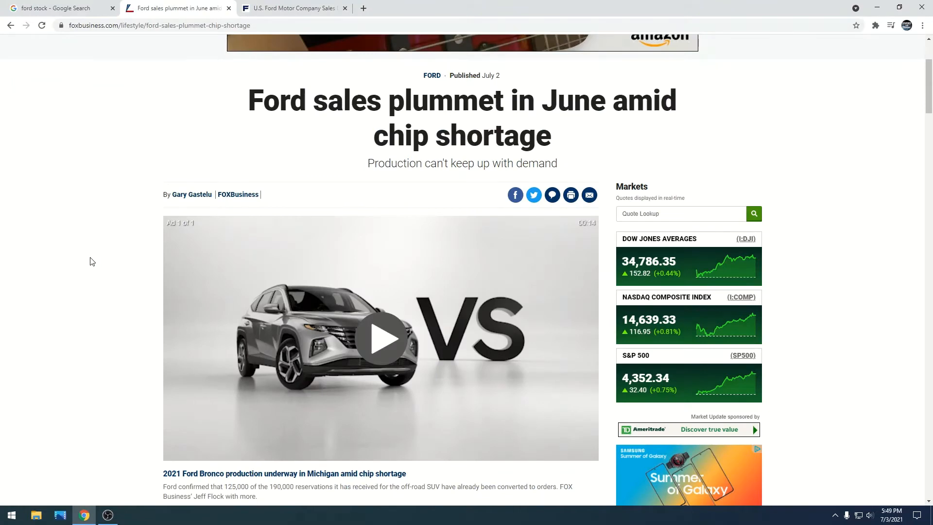
scroll("down", 3)
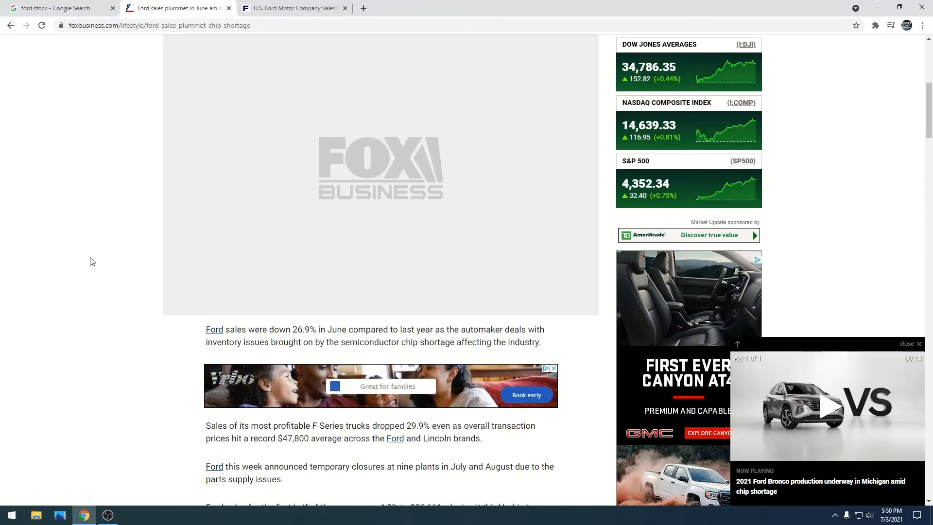
scroll("down", 3)
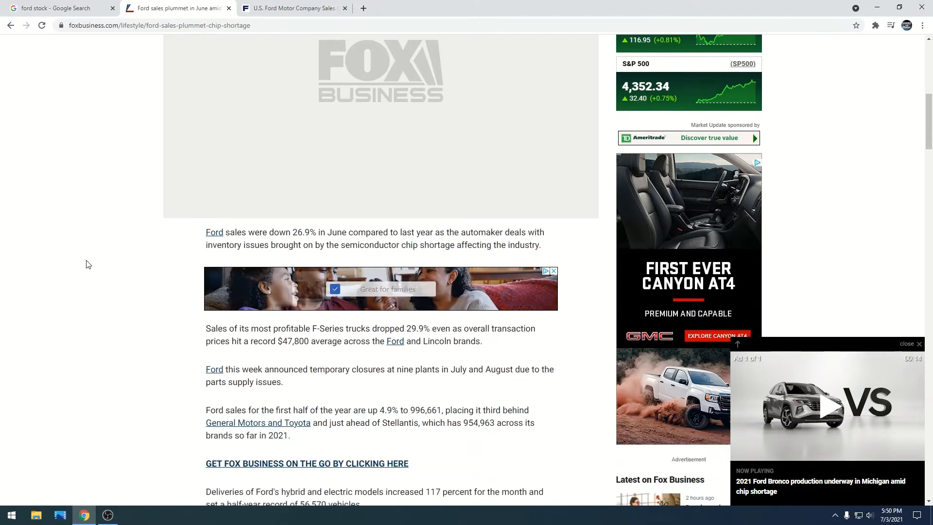
scroll("down", 3)
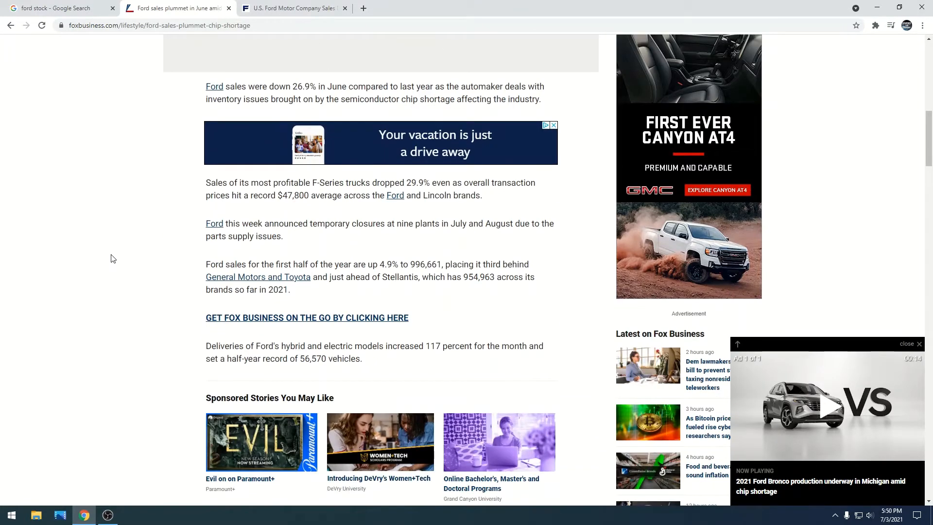
scroll("down", 3)
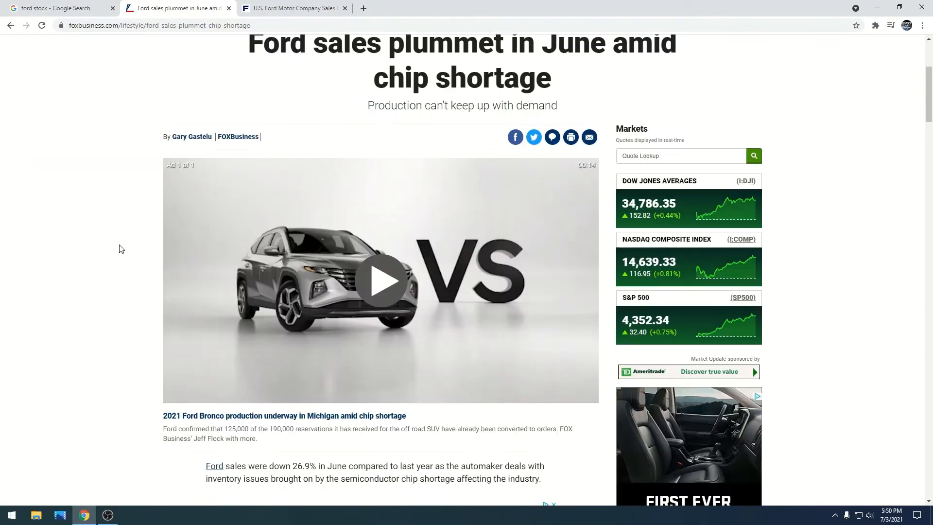
scroll("down", 3)
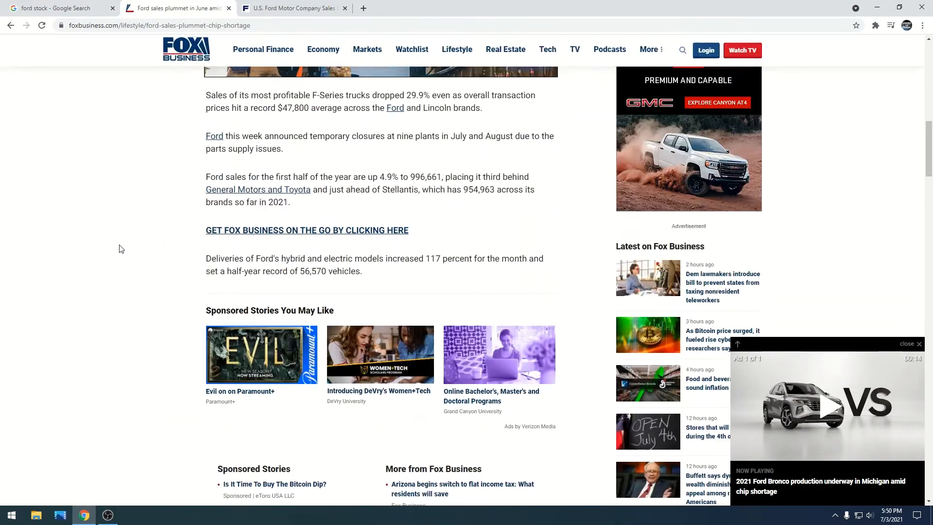
scroll("up", 3)
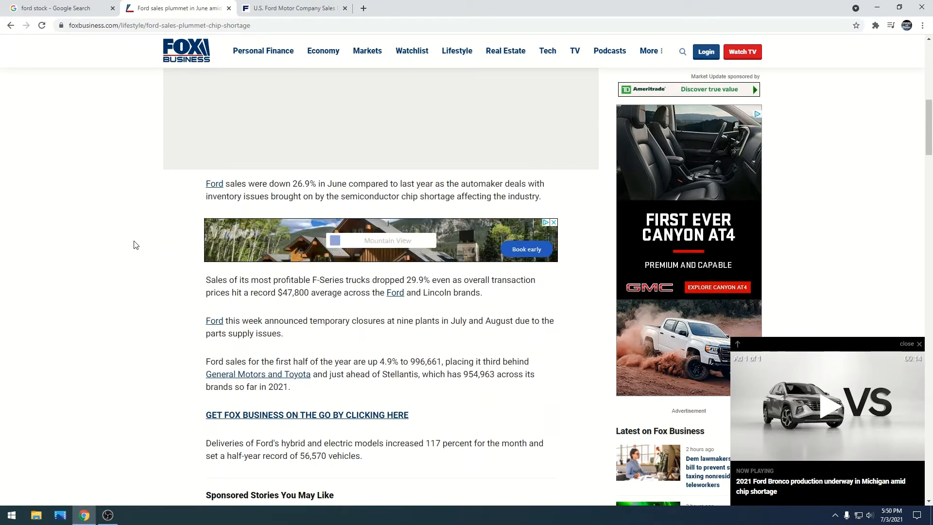
scroll("down", 3)
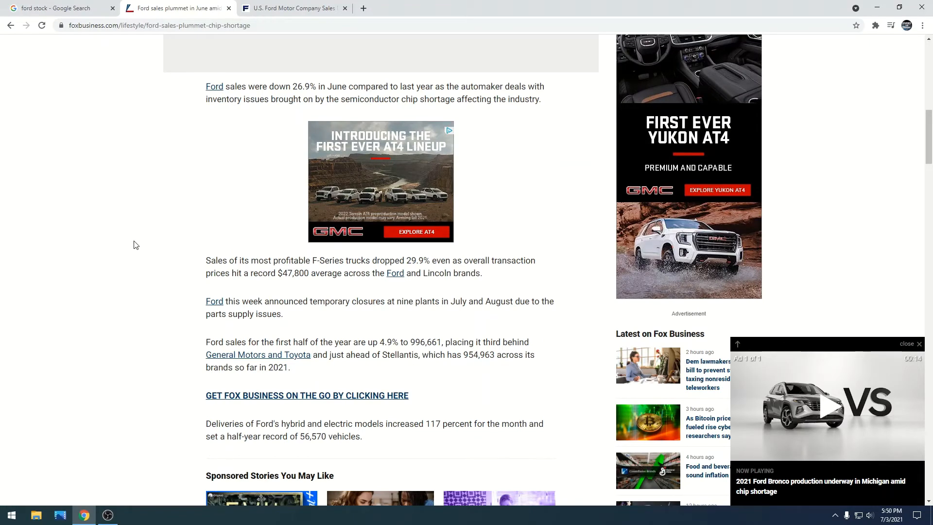
mouse_move(75, 79)
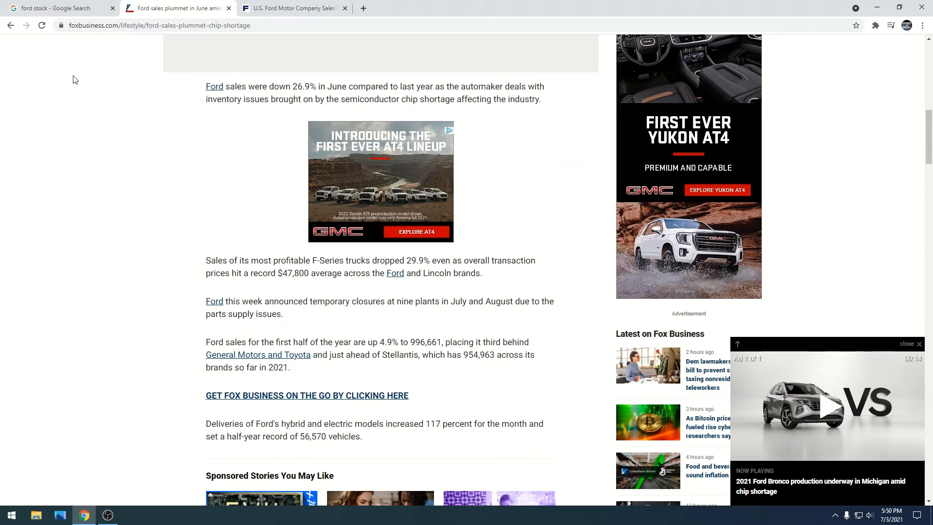
Return to the 'ford stock' Google Search results with Ford's quote and chart.
left_click(59, 8)
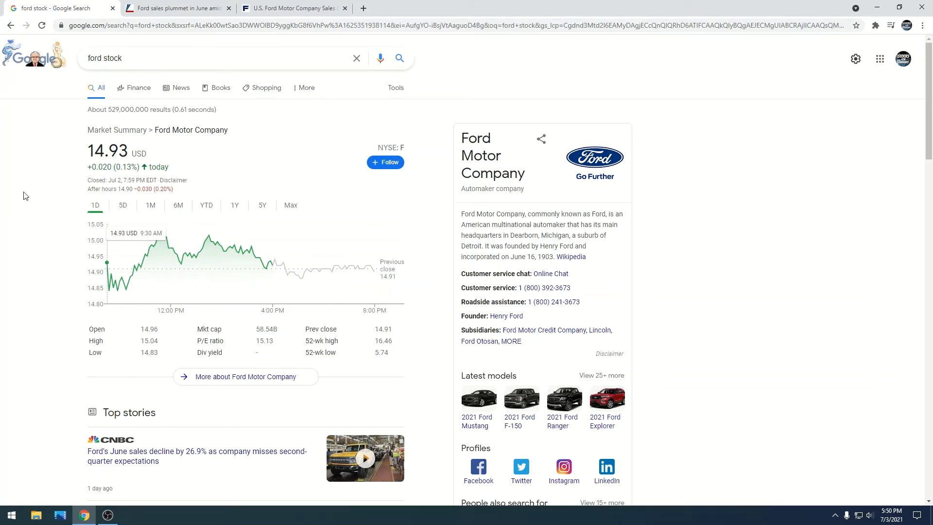
mouse_move(51, 200)
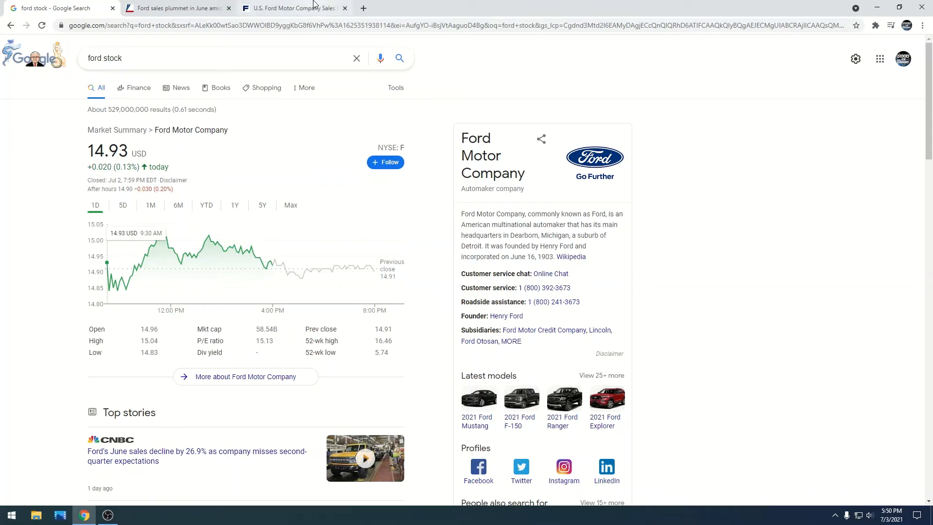
Read the Ford Authority June 2021 brand and model sales list down to the FoMoCo sales notes.
left_click(292, 8)
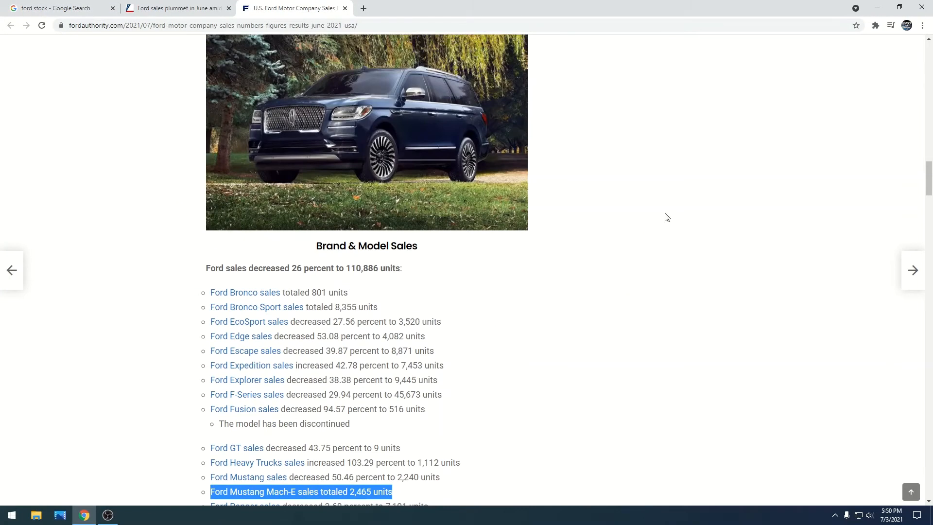
scroll("down", 3)
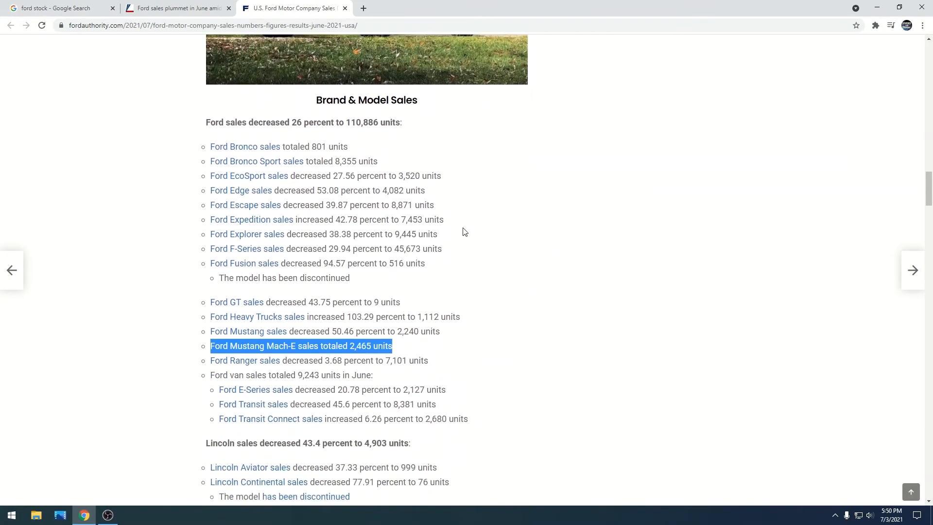
mouse_move(176, 181)
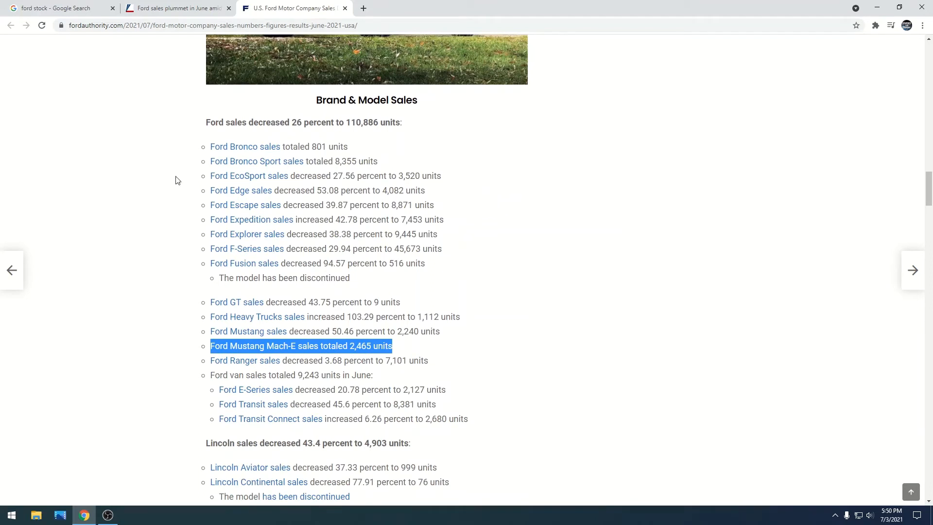
mouse_move(339, 177)
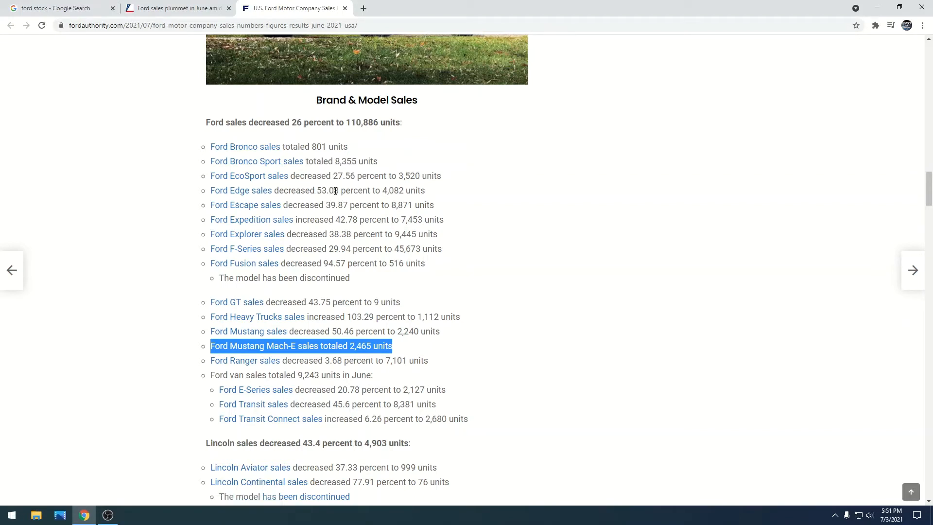
mouse_move(308, 205)
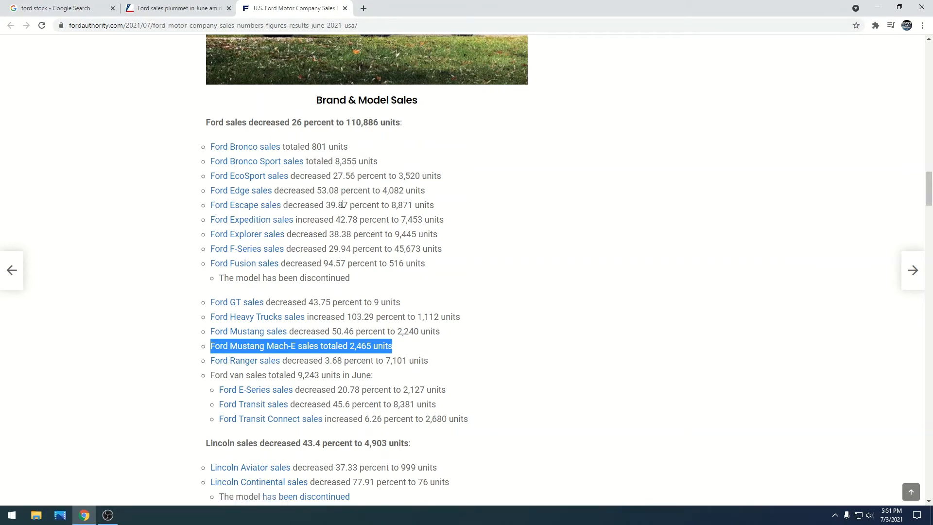
mouse_move(299, 234)
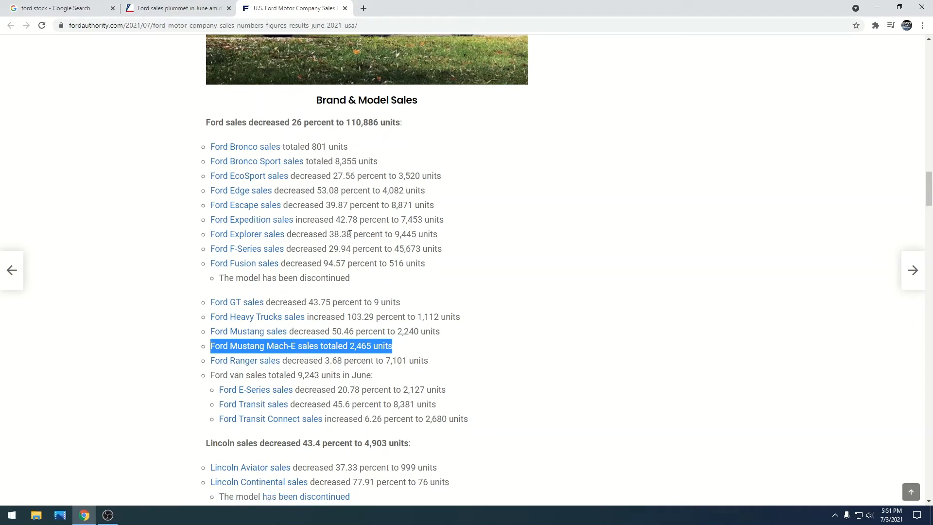
scroll("down", 3)
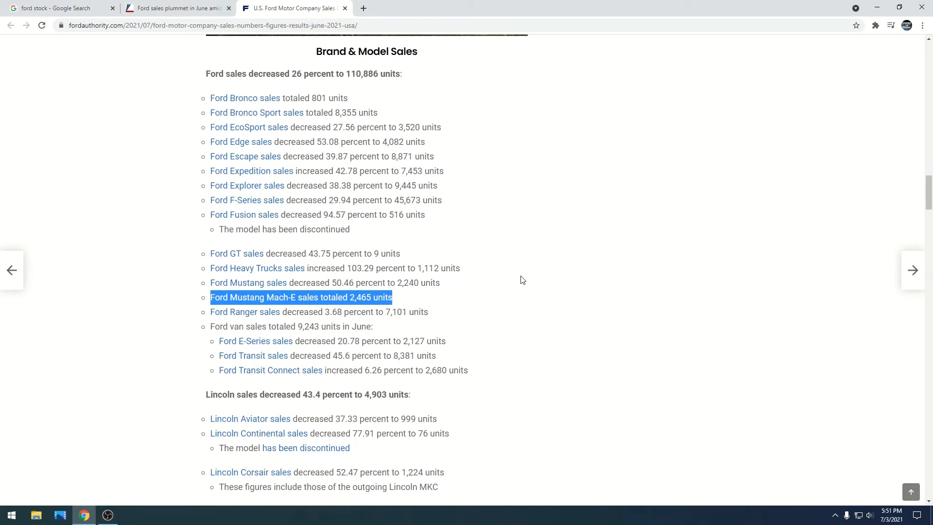
scroll("down", 3)
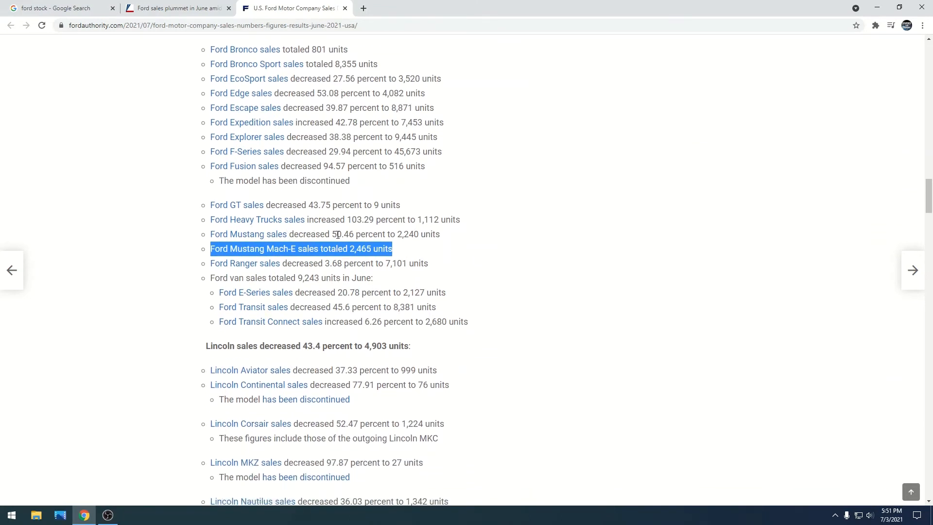
mouse_move(350, 231)
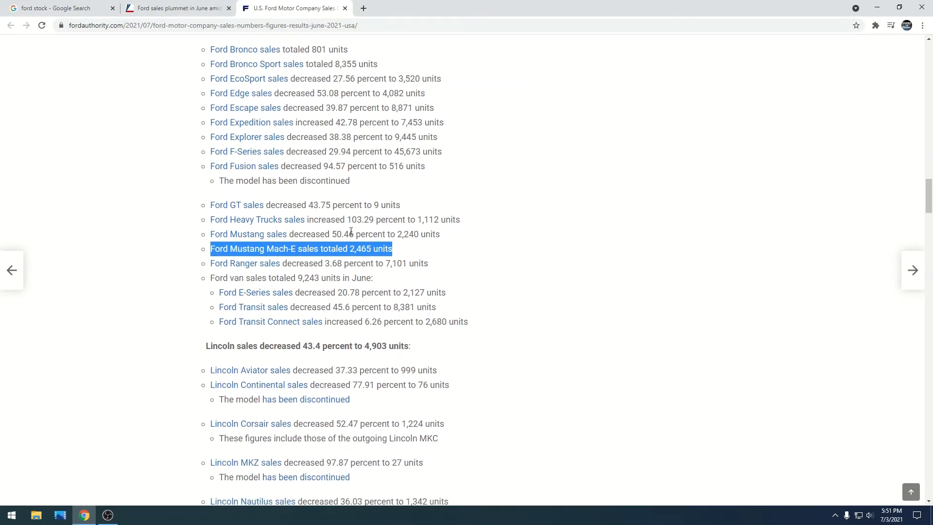
mouse_move(548, 232)
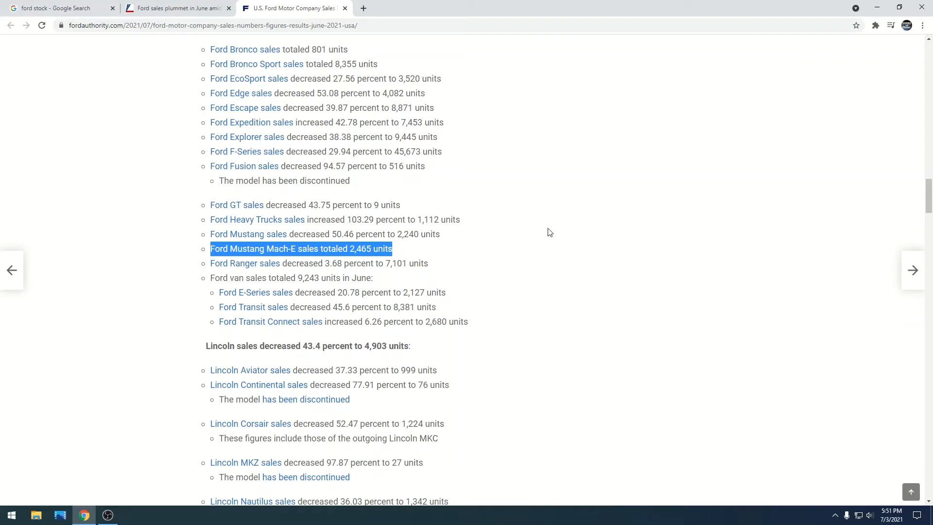
mouse_move(414, 250)
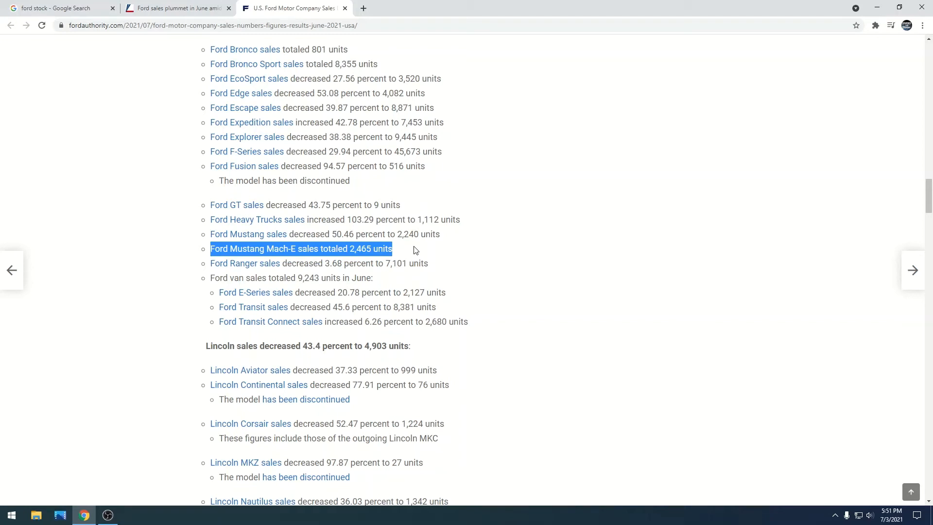
mouse_move(455, 272)
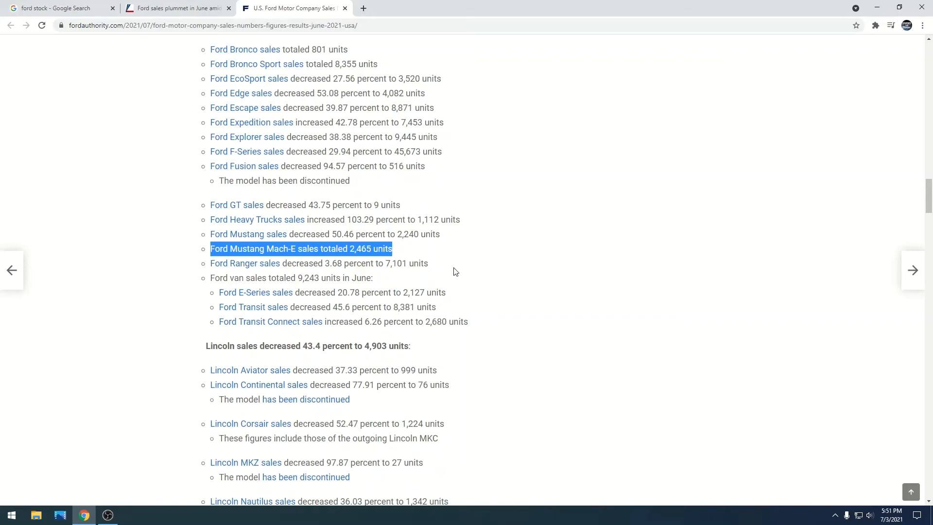
scroll("up", 3)
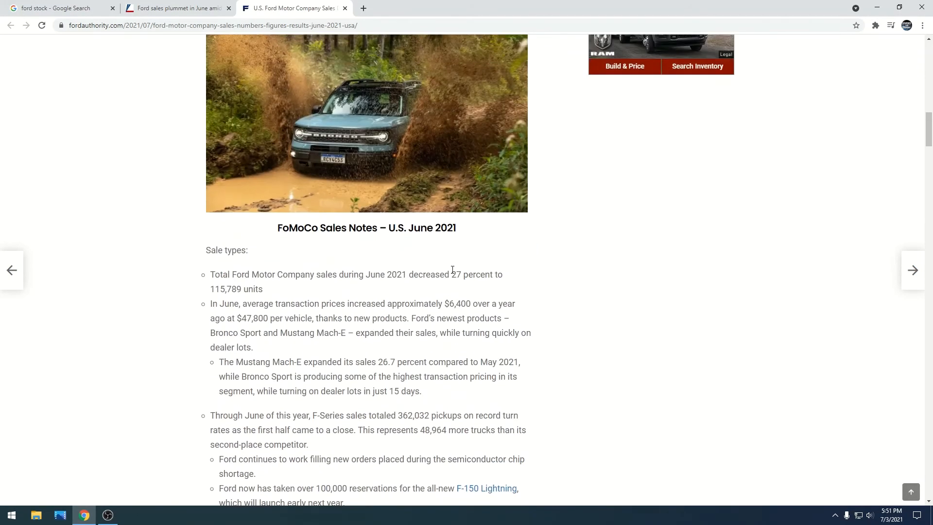
Return to the Google Search Ford Motor Company stock quote and price chart.
left_click(57, 8)
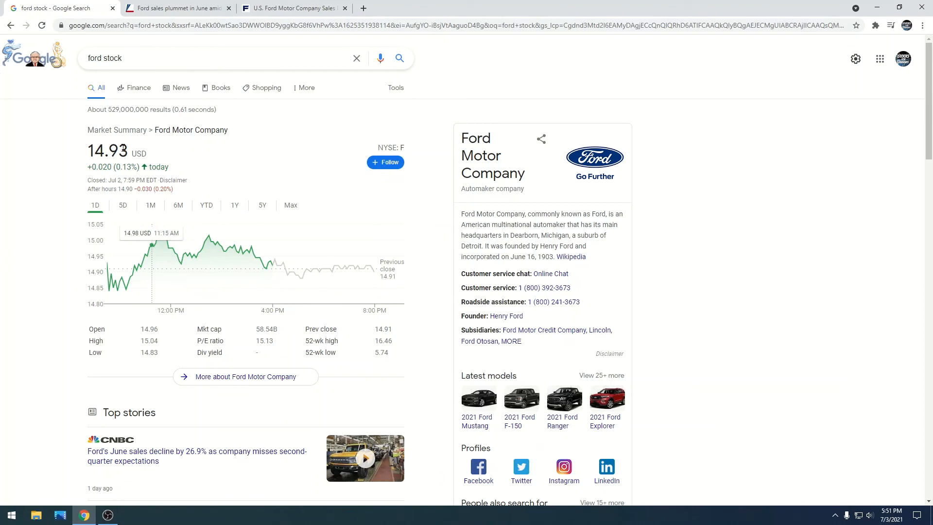
mouse_move(163, 165)
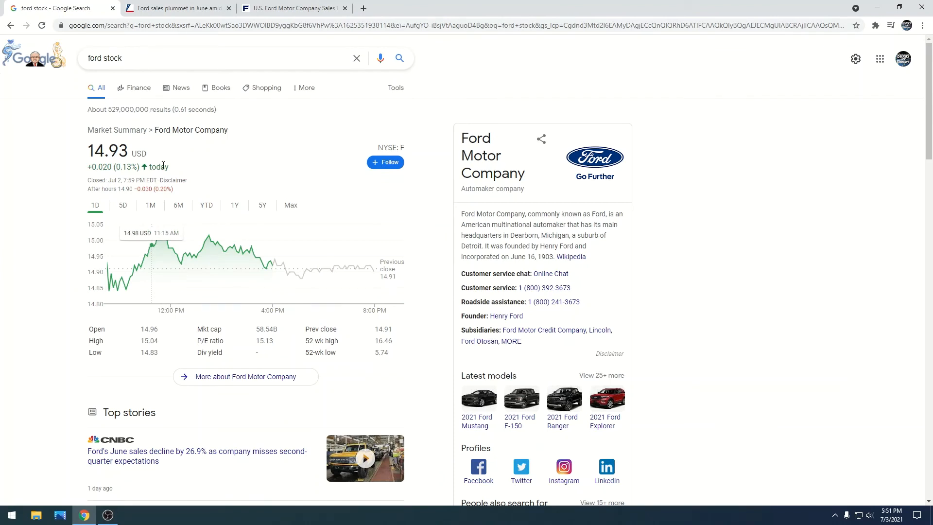
mouse_move(249, 182)
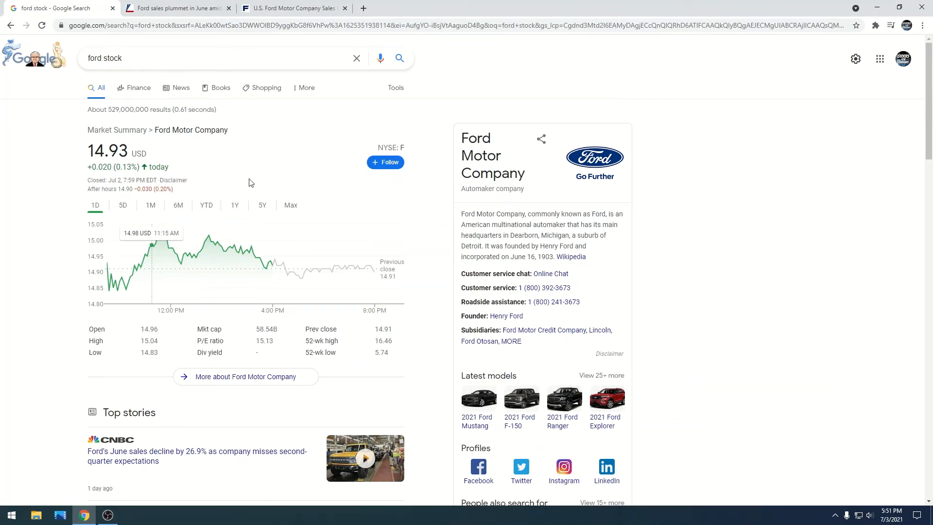
mouse_move(274, 151)
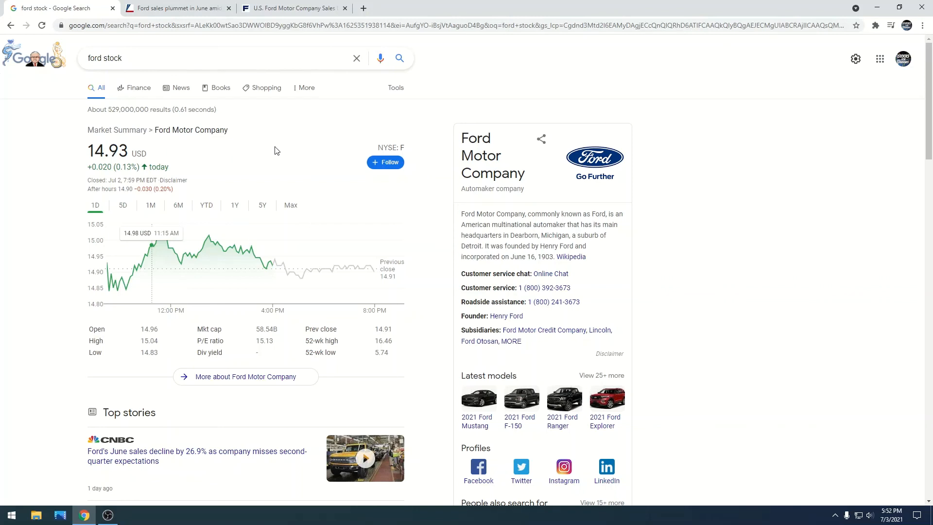
mouse_move(288, 171)
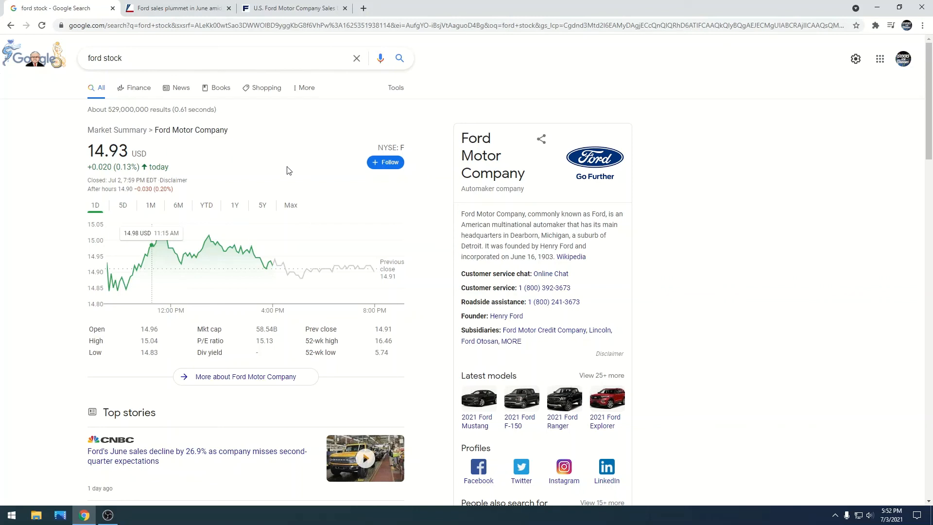
mouse_move(332, 271)
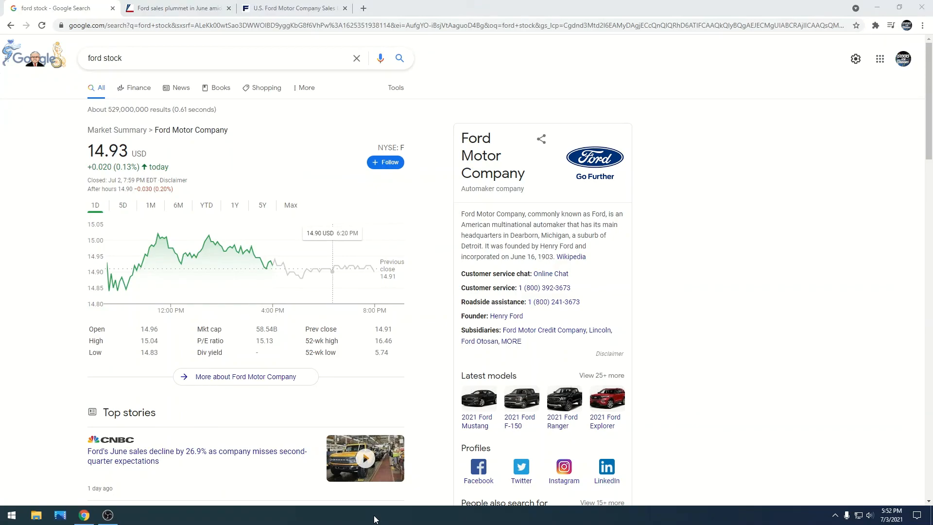